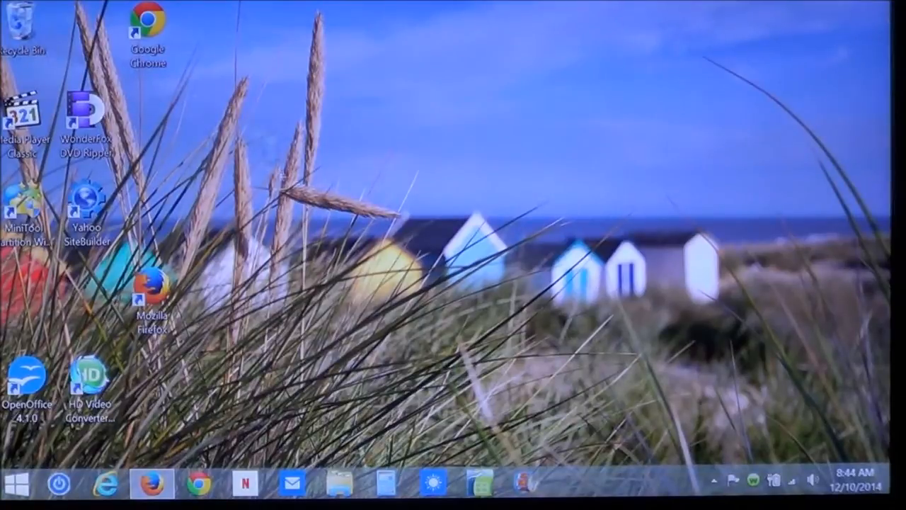
- Move the Recycle Bin icon from the top-left corner toward the middle of the desktop
drag(25, 28, 407, 201)
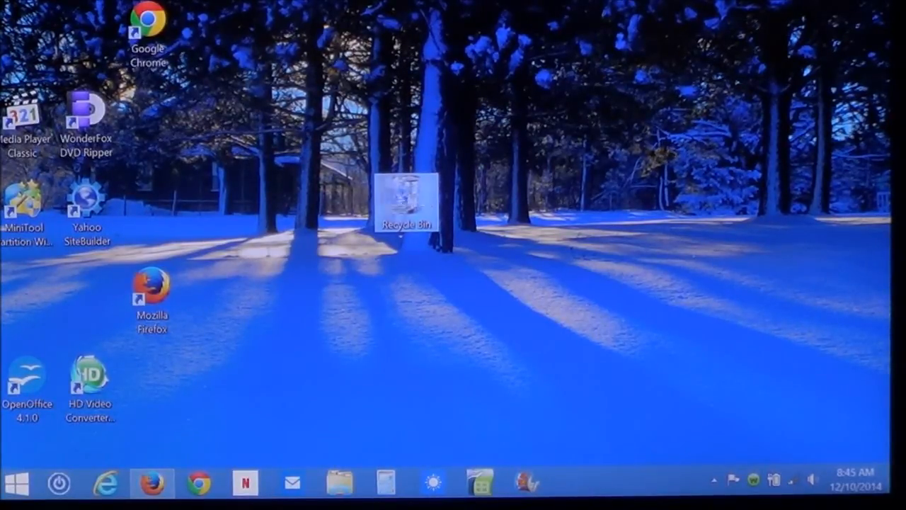
- Return Recycle Bin to the corner, then arrange the desktop icons so it sits below Google Chrome
drag(408, 201, 28, 31)
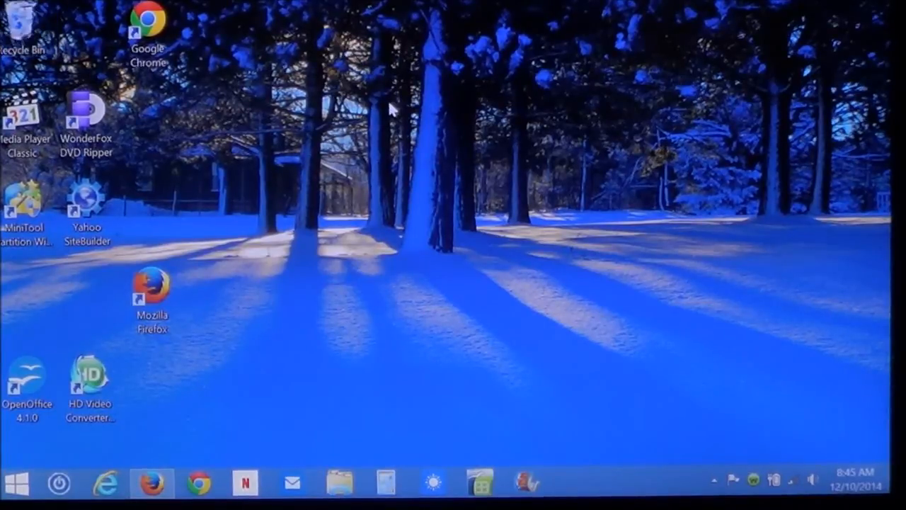
right_click(399, 113)
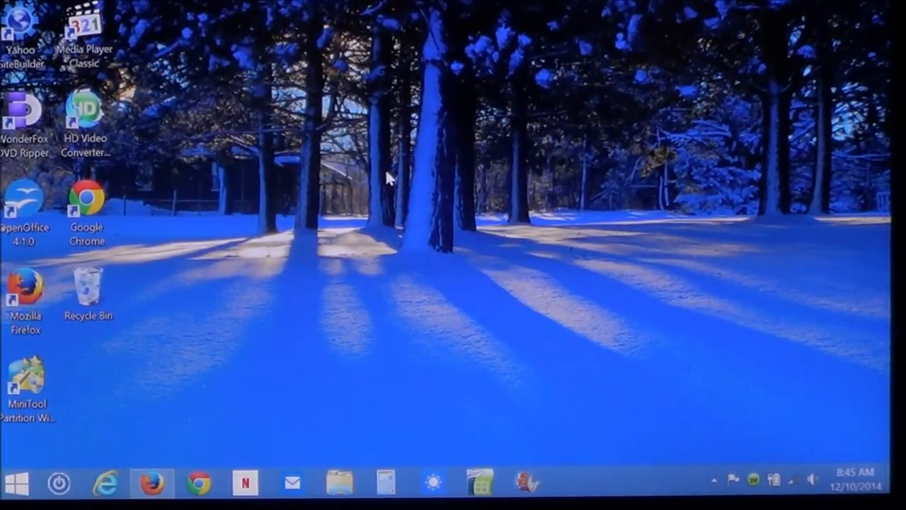
mouse_move(466, 252)
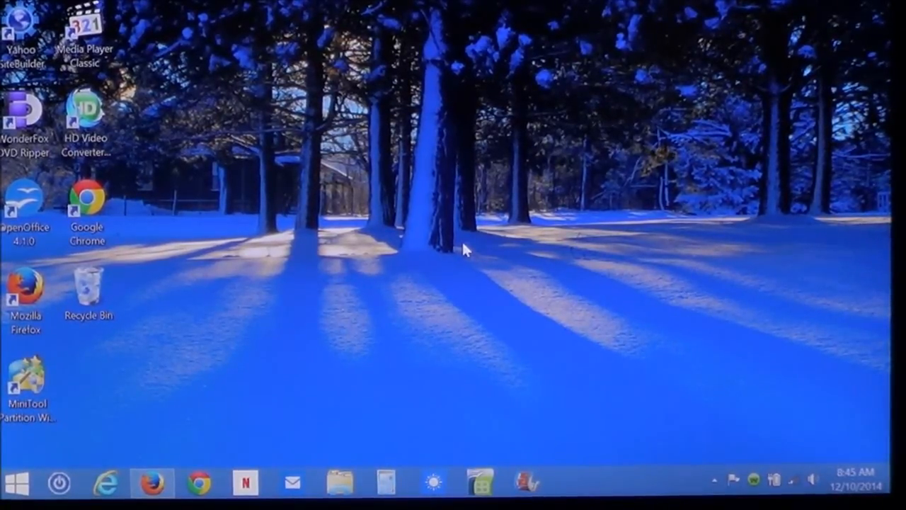
mouse_move(246, 214)
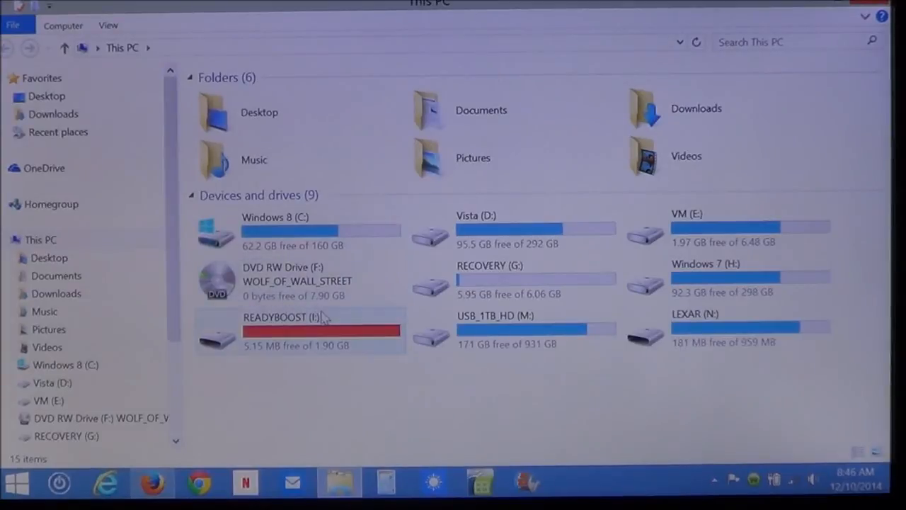
mouse_move(327, 317)
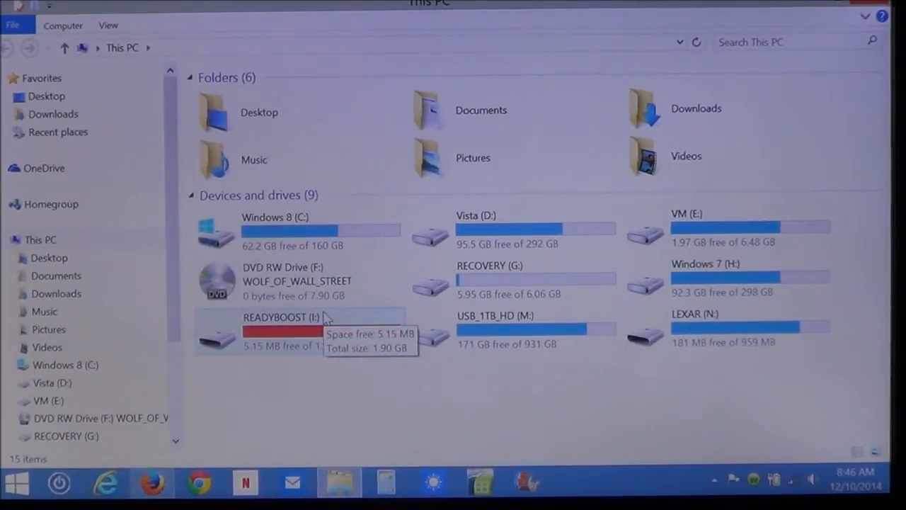
mouse_move(327, 314)
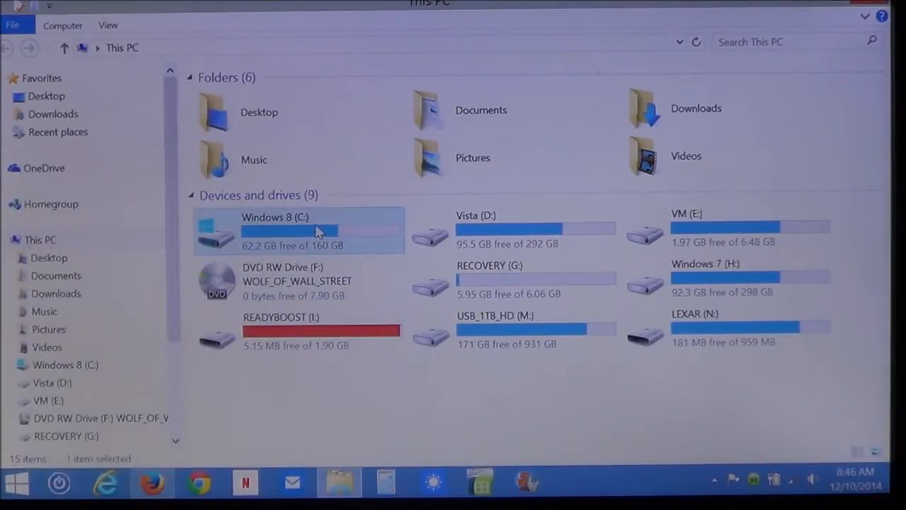
mouse_move(317, 232)
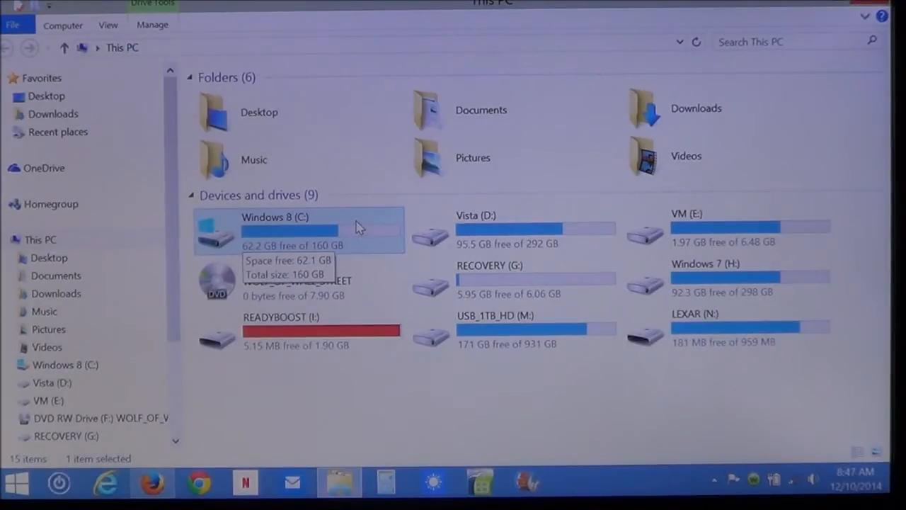
mouse_move(326, 230)
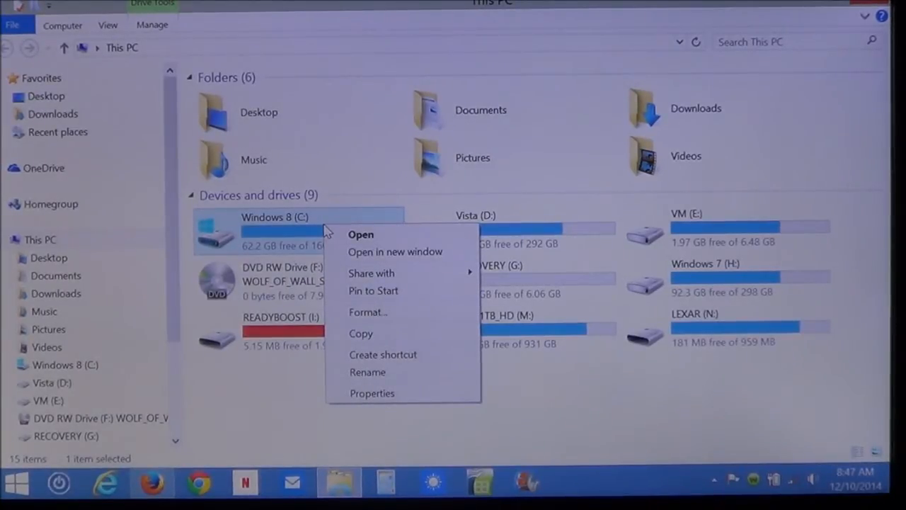
mouse_move(397, 393)
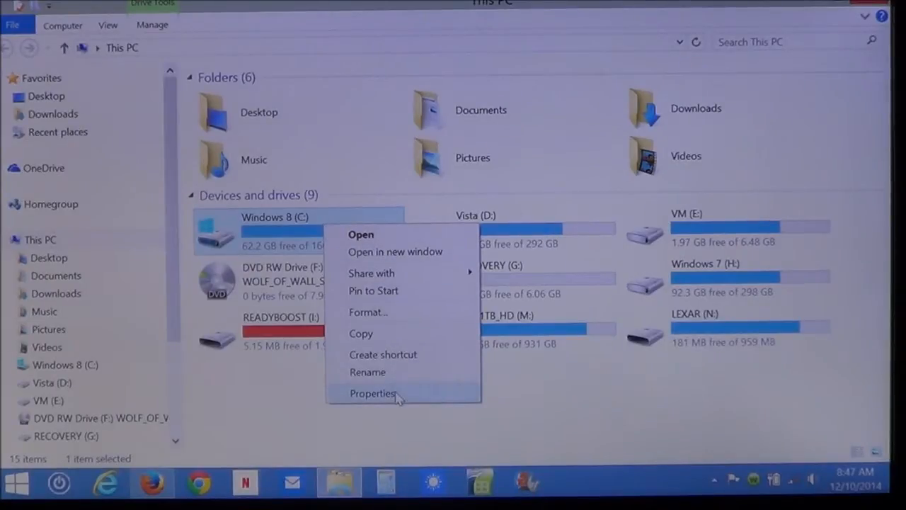
- Show the Windows 8 (C:) Properties window, 98.4 GB used and 62.1 GB free, positioned higher
click(371, 393)
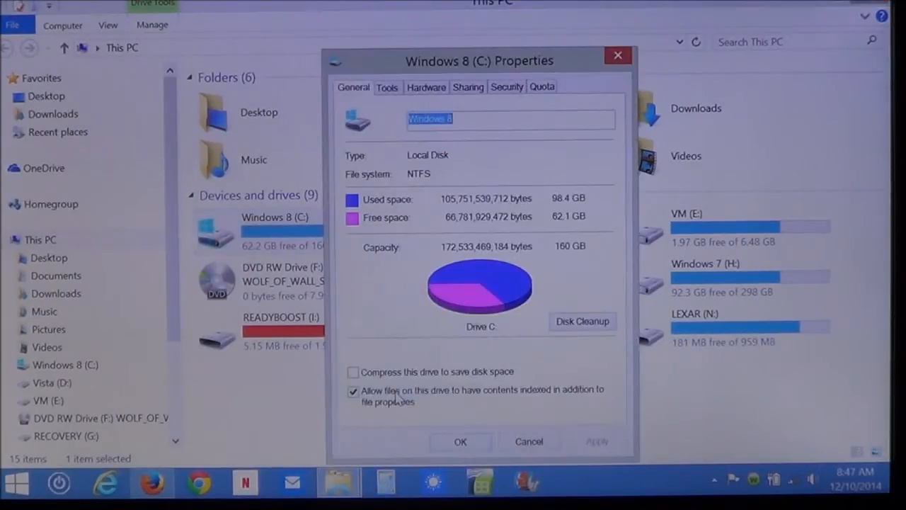
drag(479, 61, 439, 39)
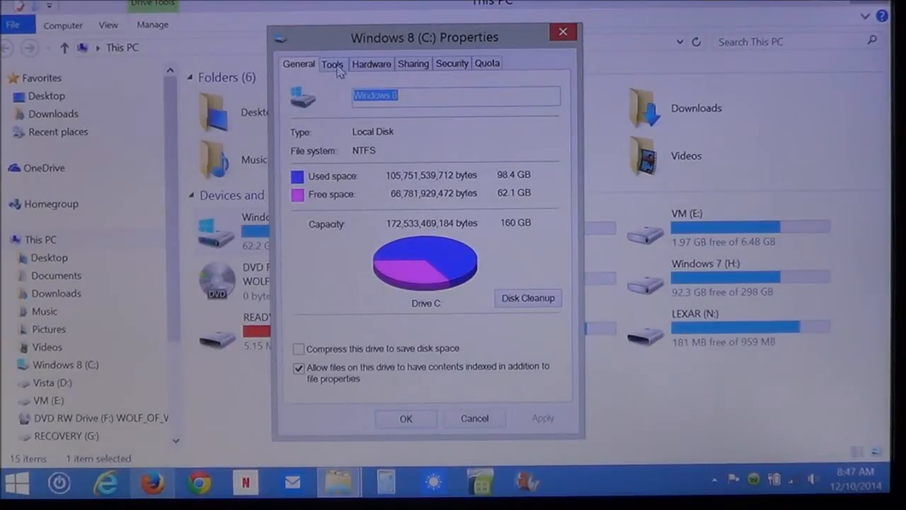
click(331, 62)
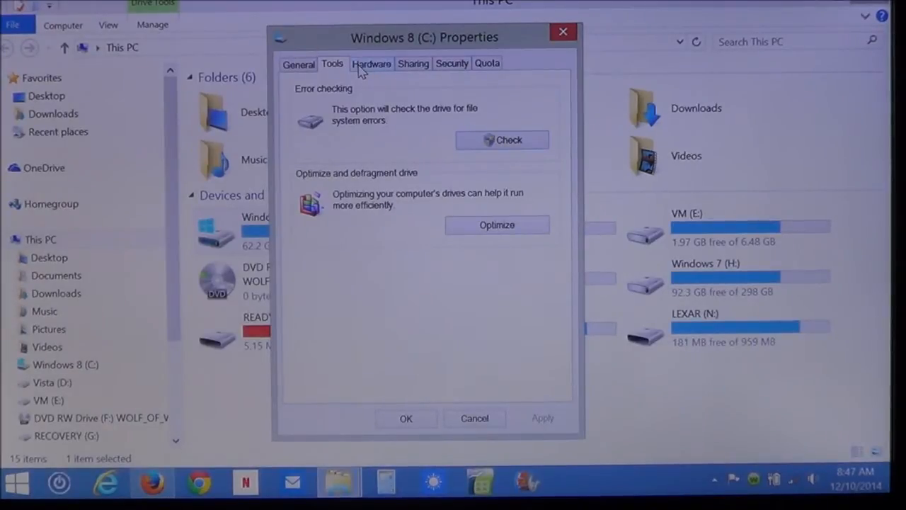
click(371, 63)
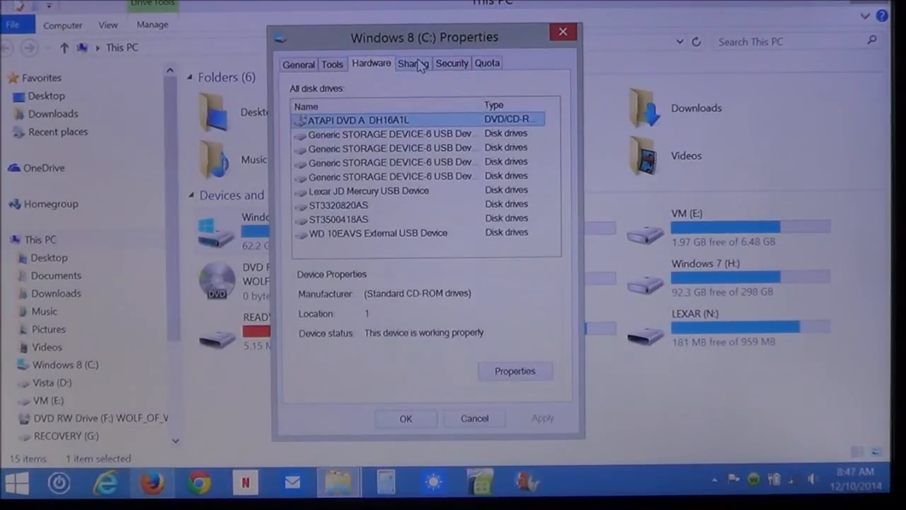
click(413, 63)
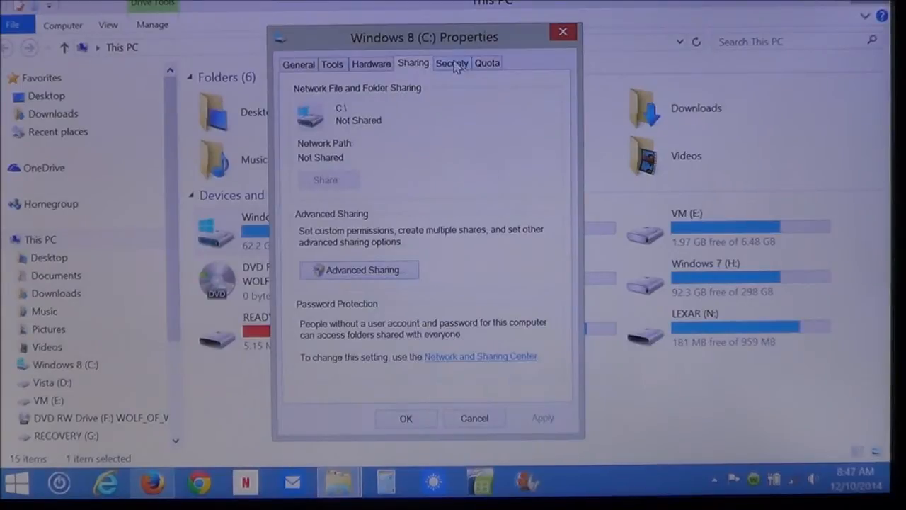
click(450, 63)
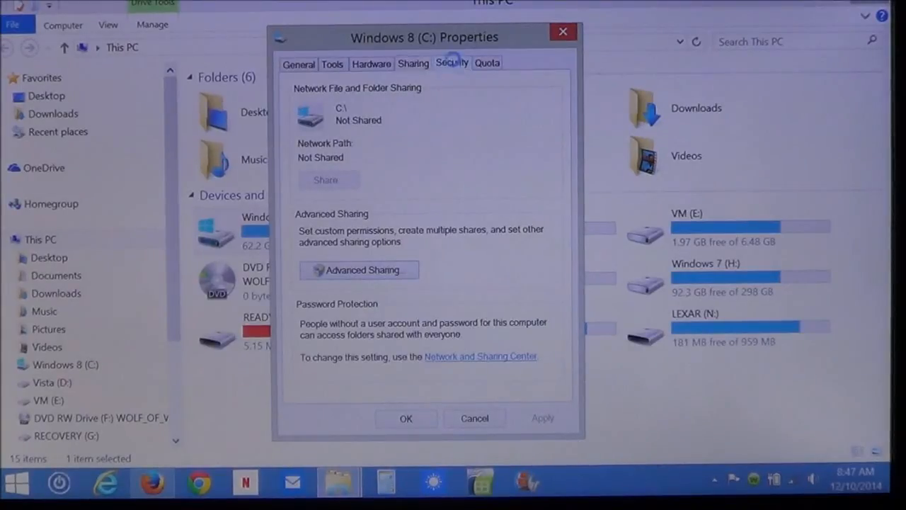
click(451, 62)
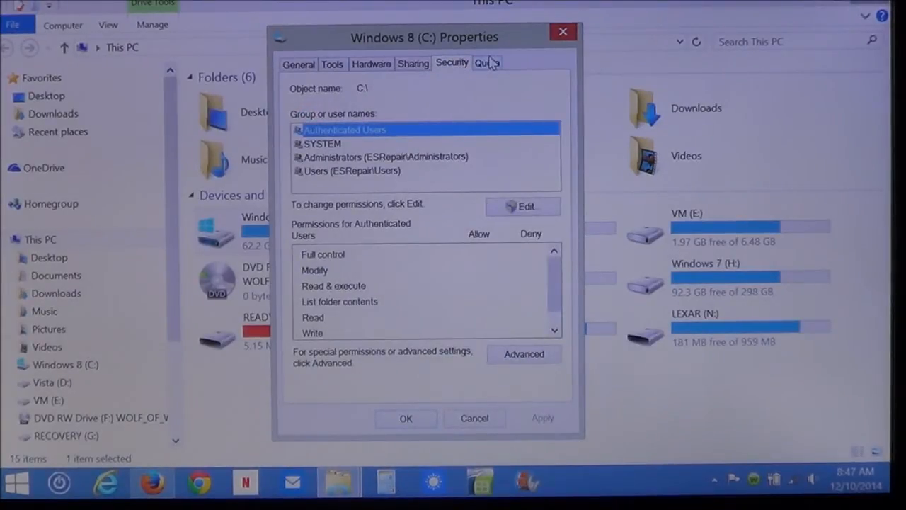
click(487, 62)
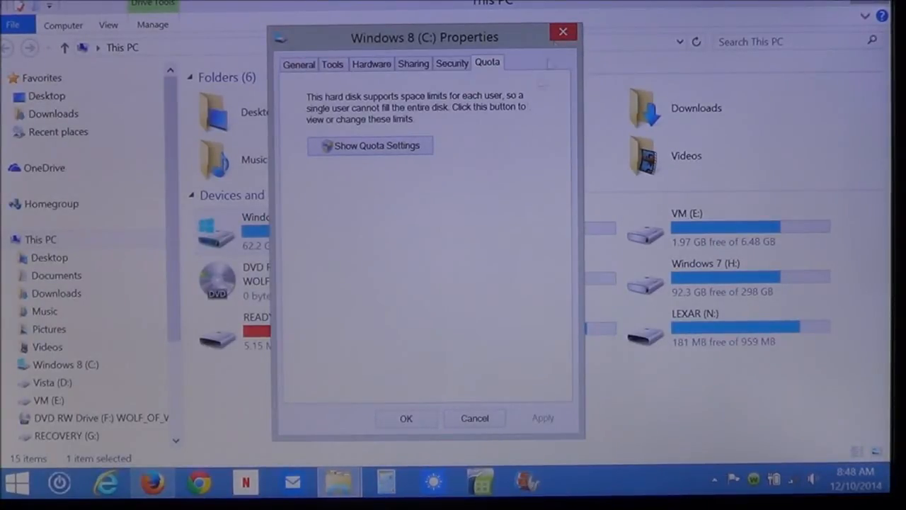
click(297, 62)
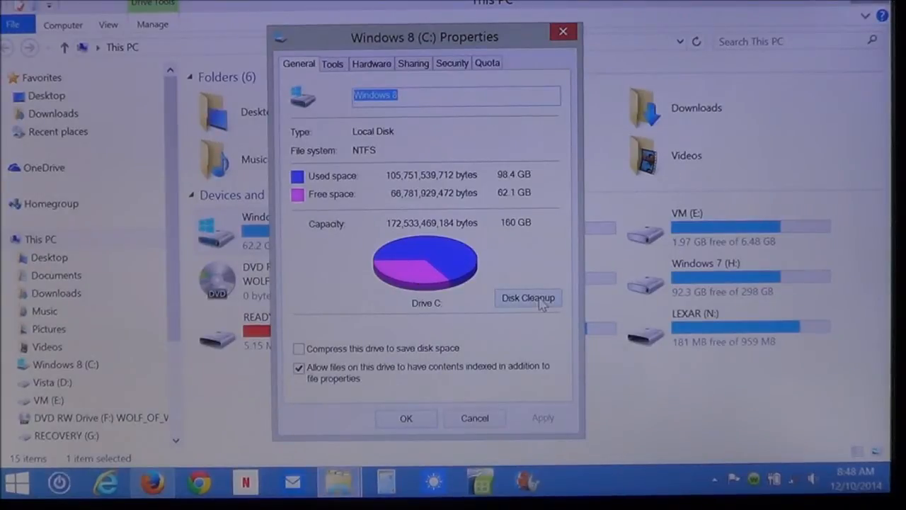
- Start Disk Cleanup on C: and tick the Recycle Bin, raising space to gain to 809 MB
click(528, 297)
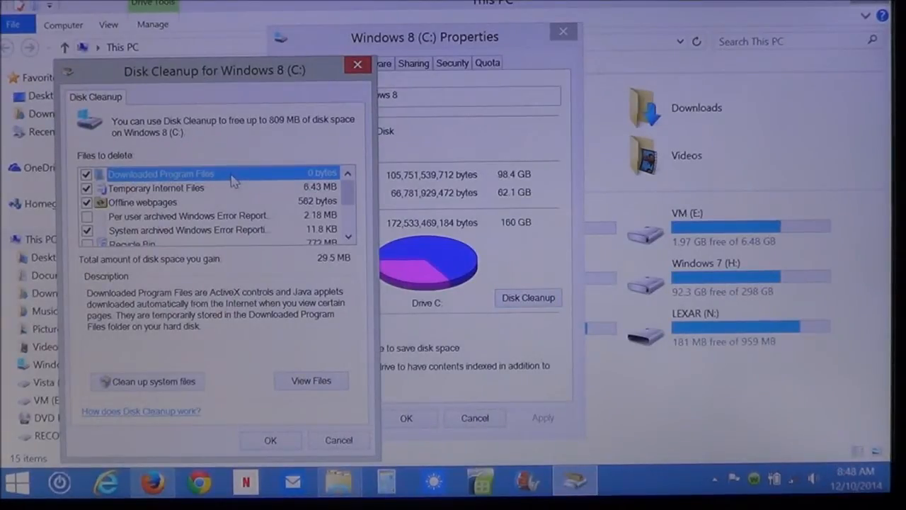
mouse_move(215, 201)
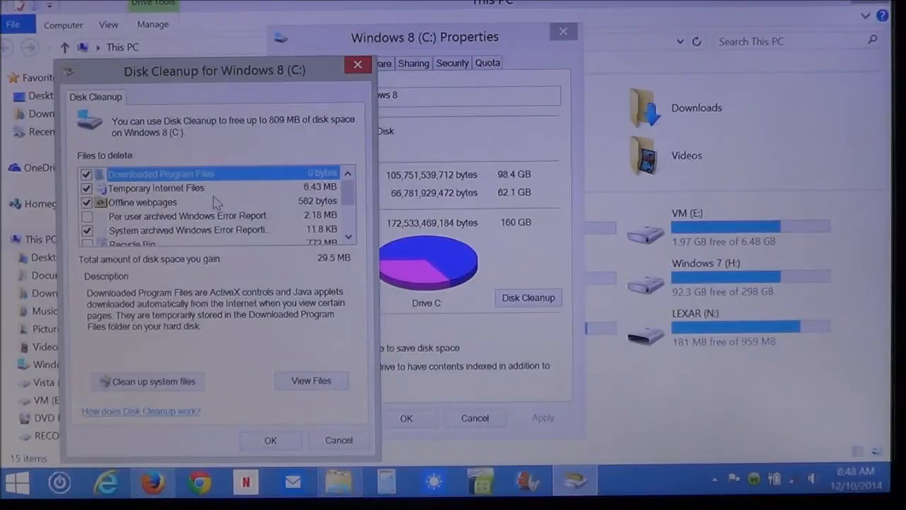
mouse_move(172, 215)
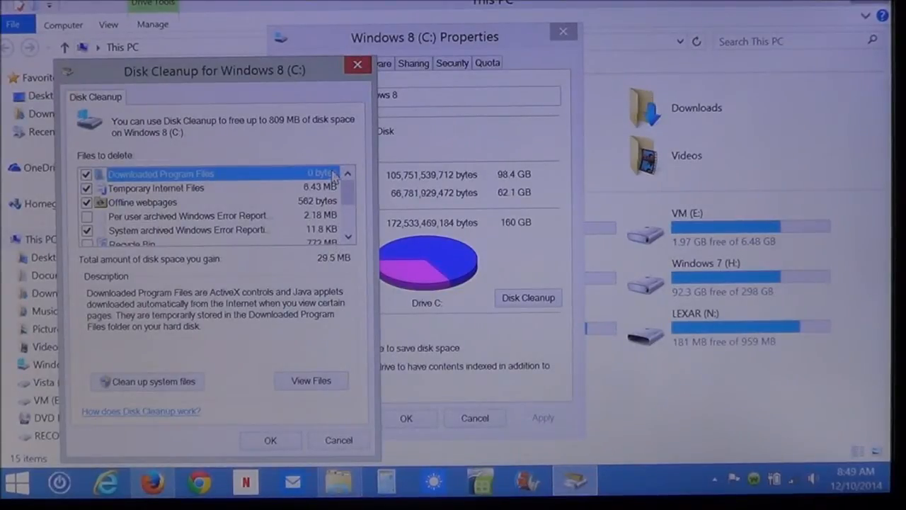
scroll(down, 3)
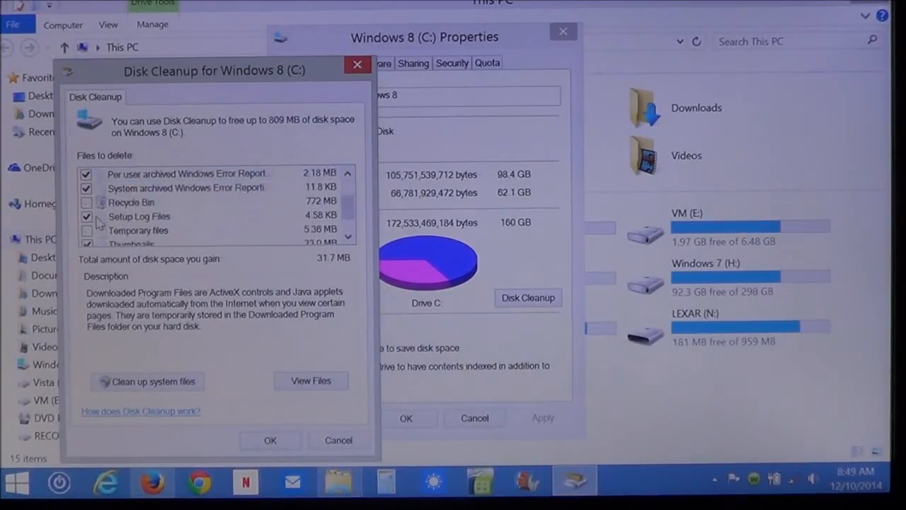
click(87, 201)
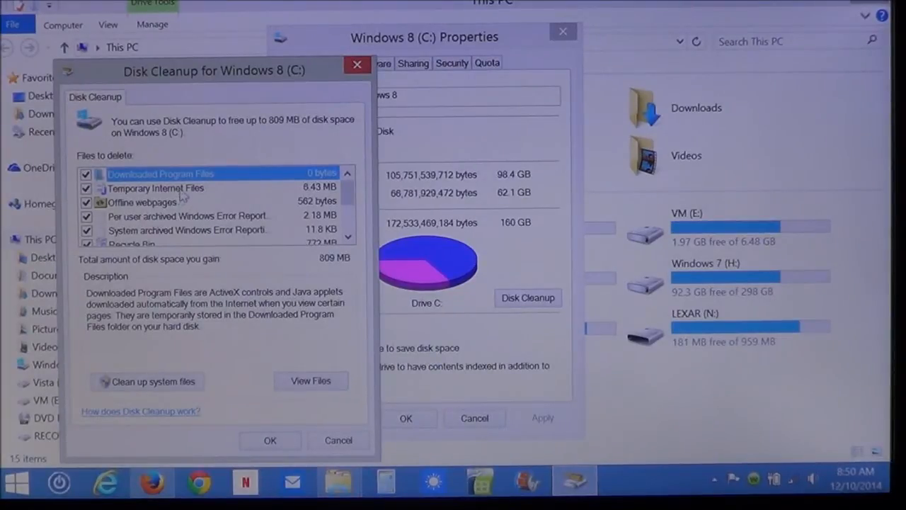
- View the descriptions of Temporary Internet Files and Offline webpages, total still 809 MB
click(156, 186)
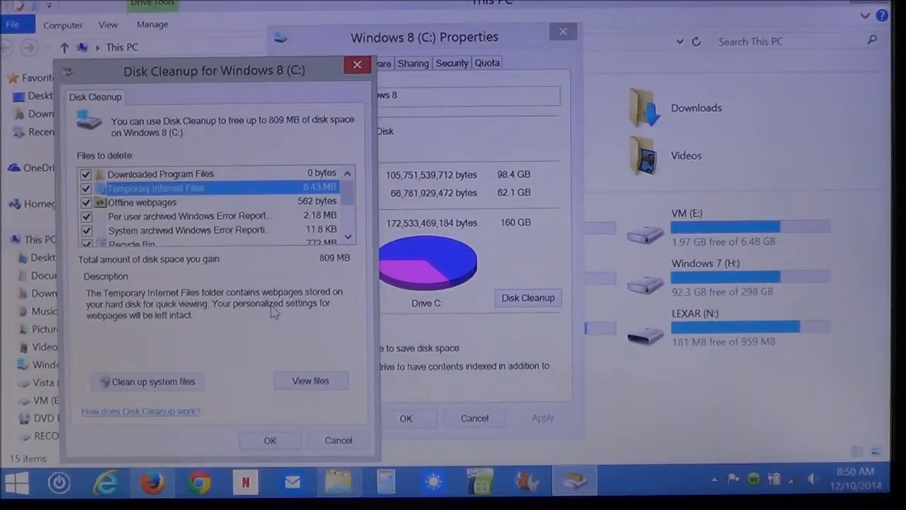
click(142, 201)
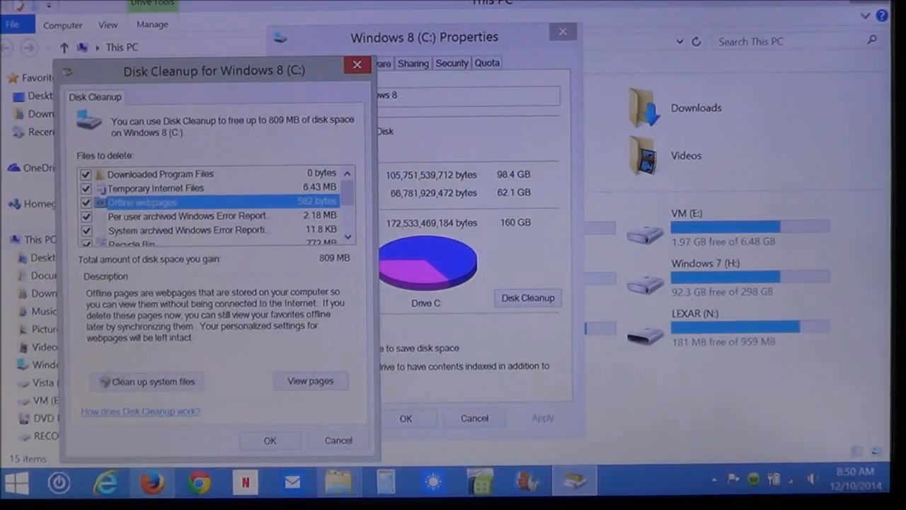
mouse_move(170, 391)
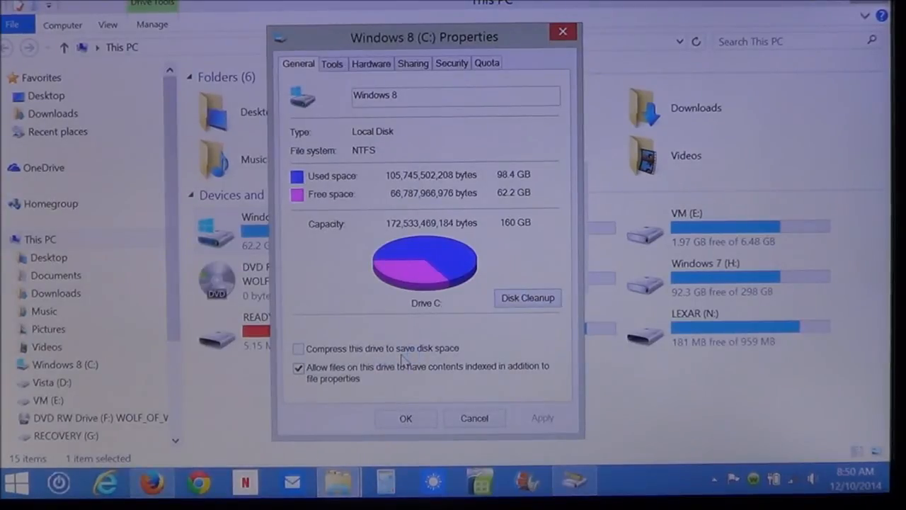
- Launch the system-files cleanup for C:, listing Windows Update Cleanup at 356 MB
click(526, 298)
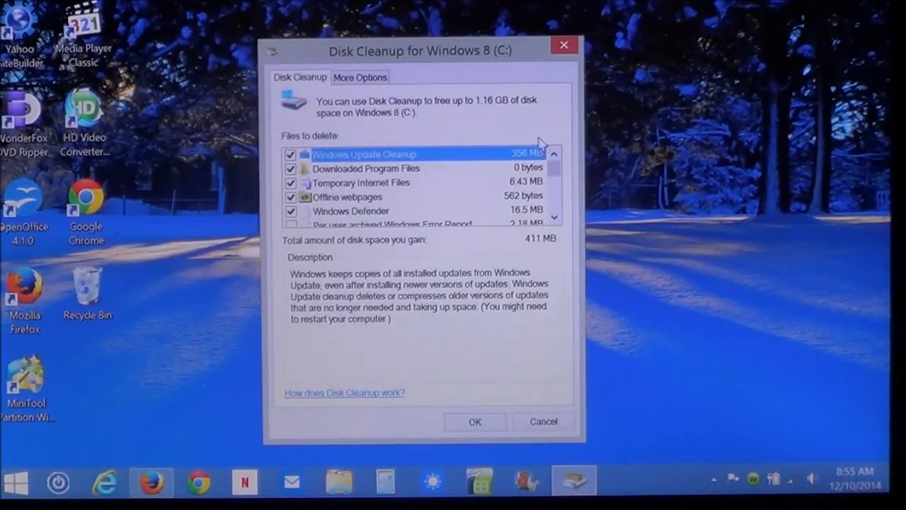
- Tick Recycle Bin, Temporary files and User file history, raising space to gain to 1.16 GB
click(365, 168)
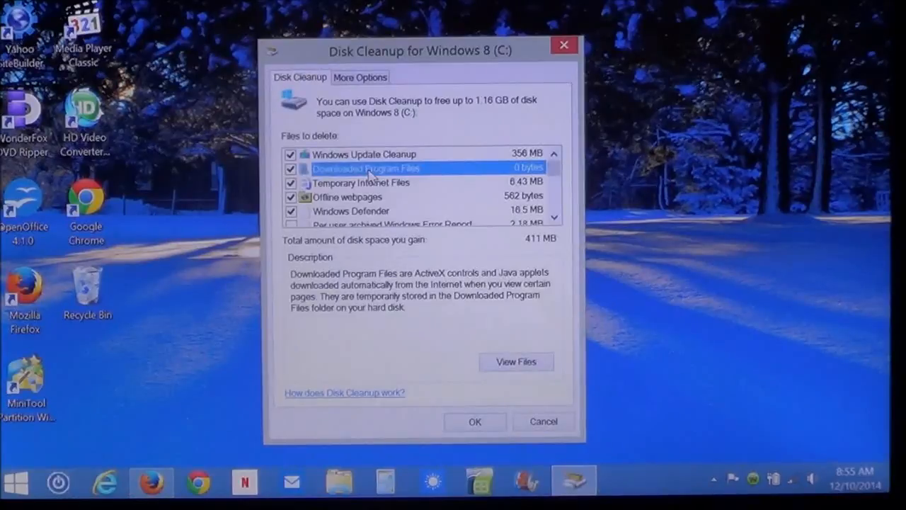
click(360, 182)
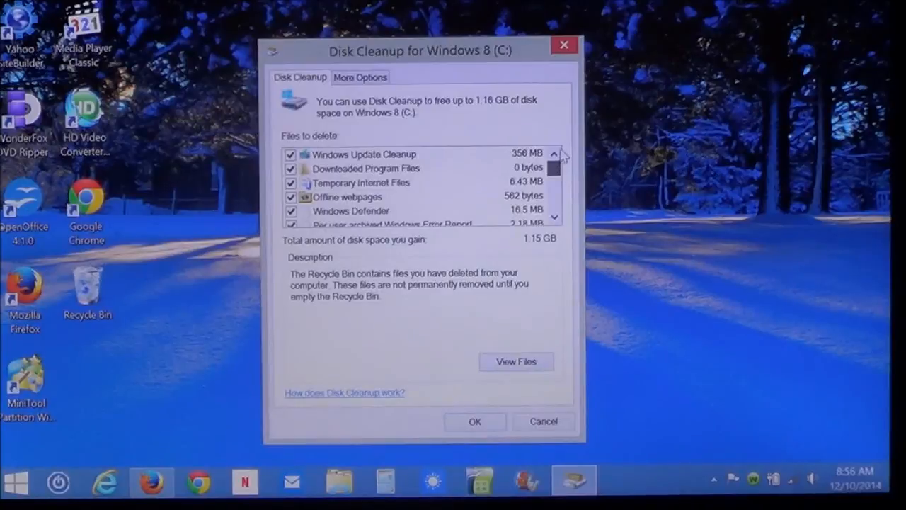
scroll(down, 3)
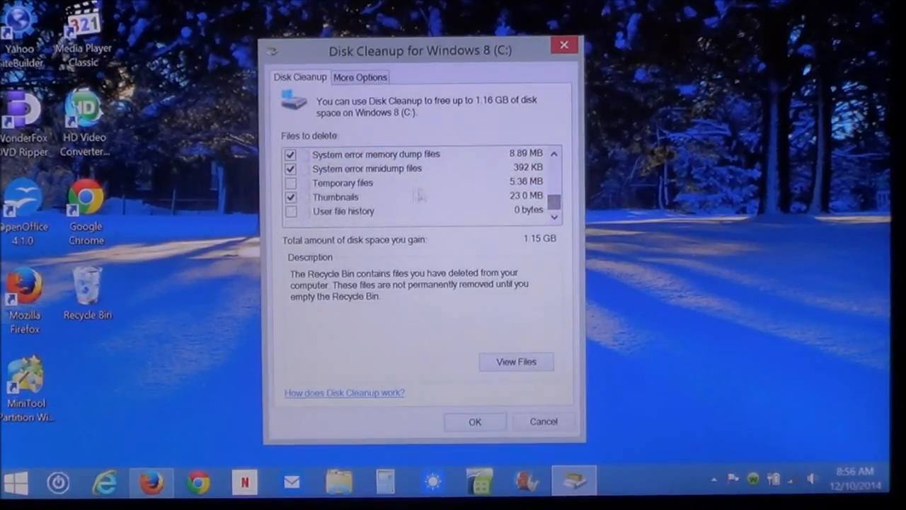
click(342, 182)
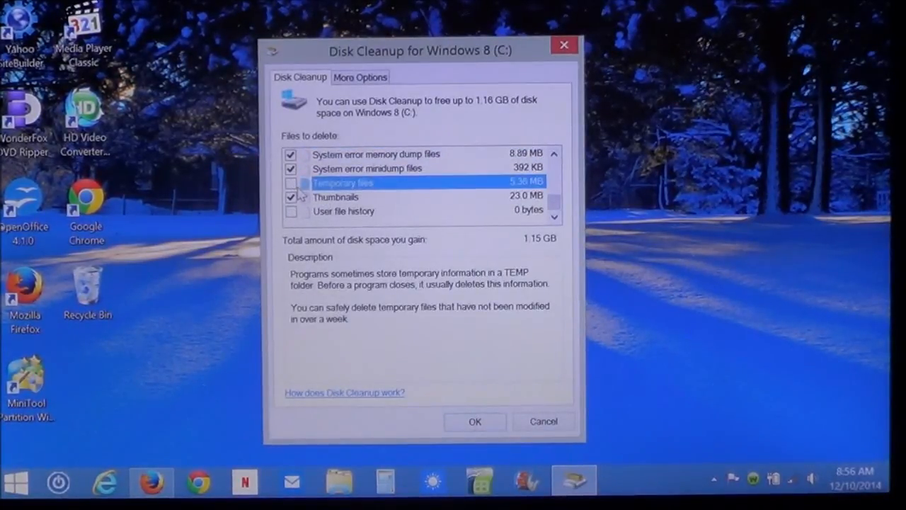
click(291, 181)
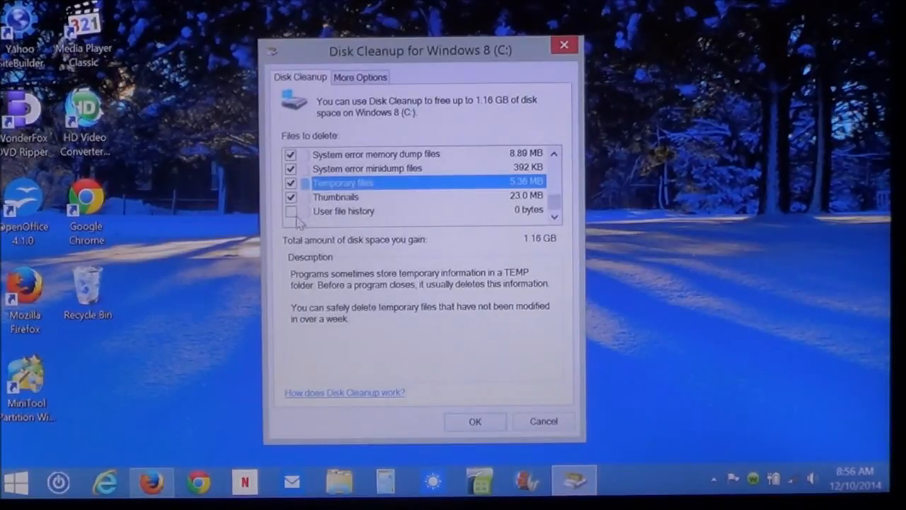
click(290, 211)
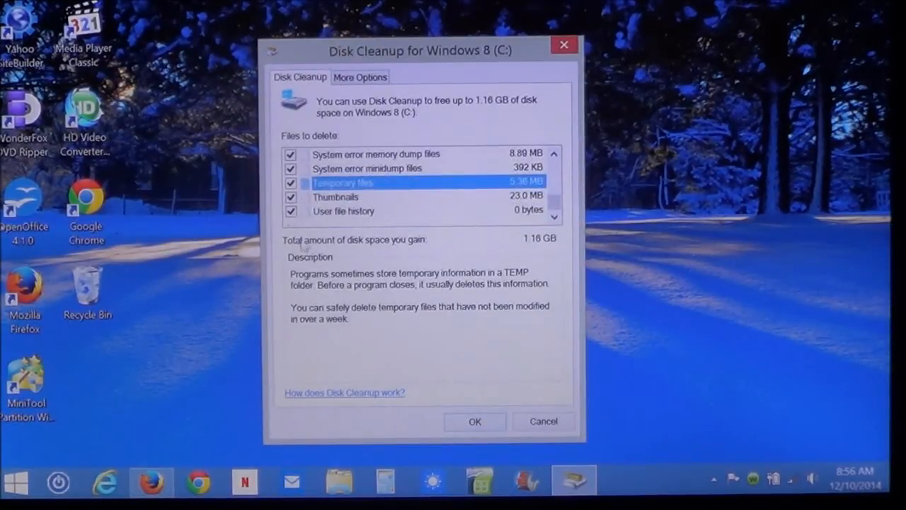
mouse_move(360, 253)
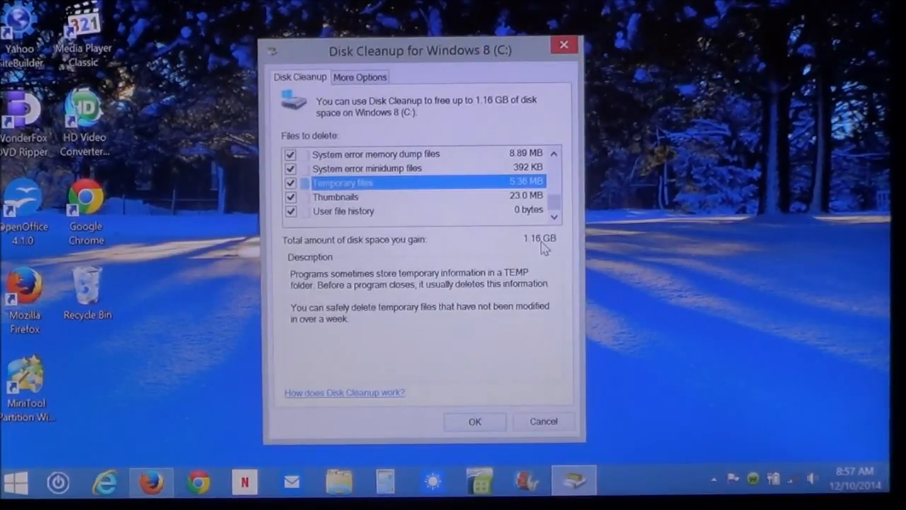
- Review System error minidump files, then confirm OK to request deleting the chosen 1.16 GB
click(366, 167)
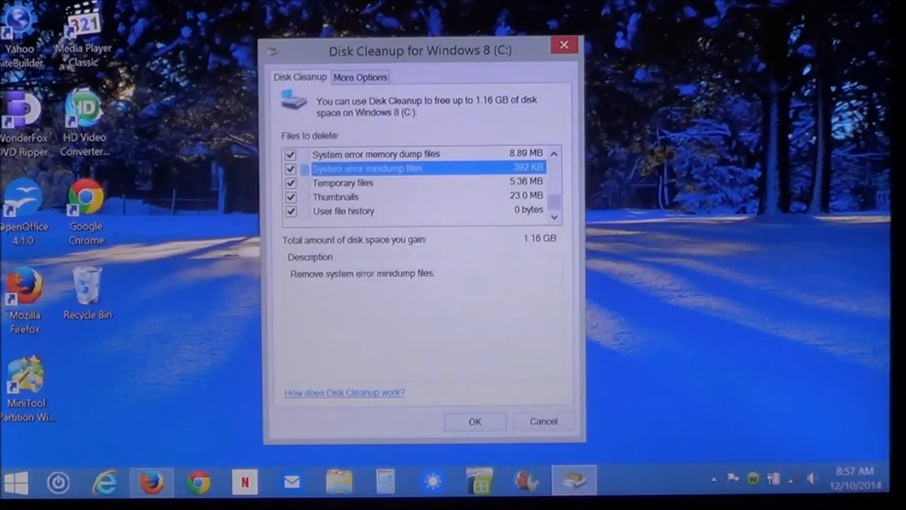
mouse_move(323, 328)
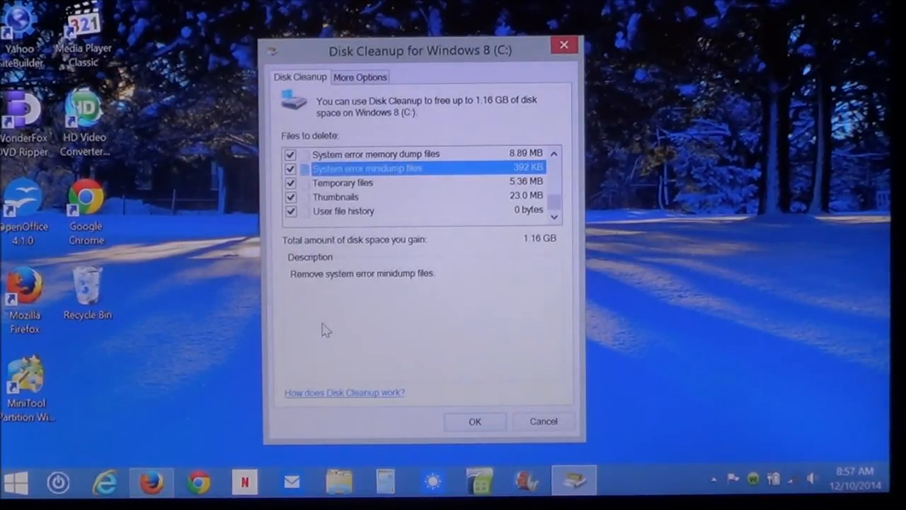
mouse_move(396, 176)
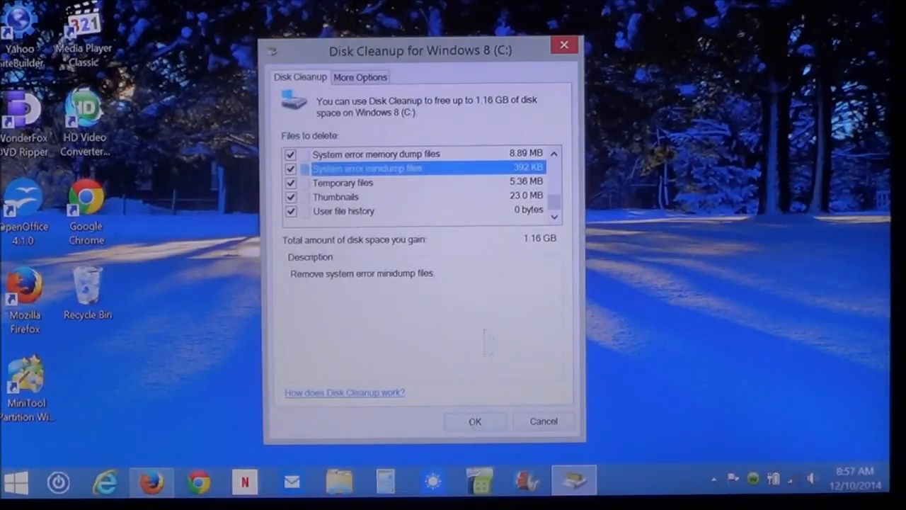
click(476, 421)
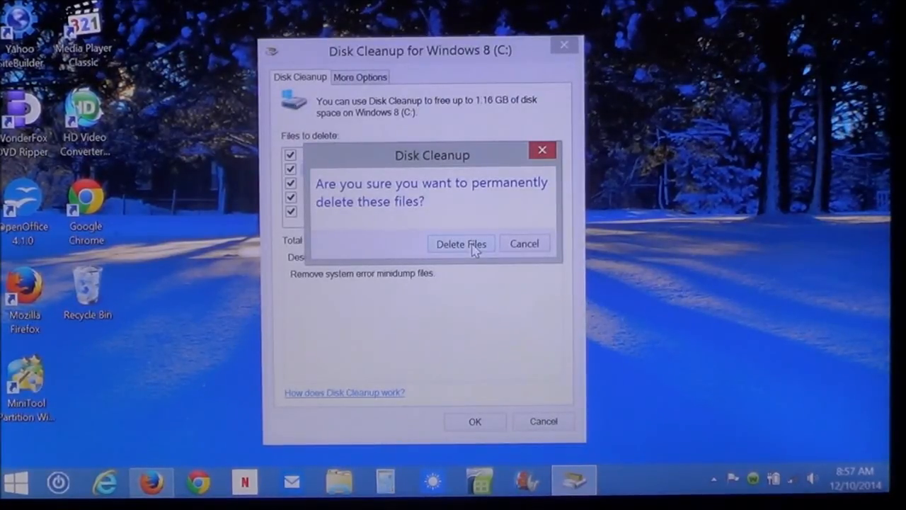
- Permanently delete the selected files, leaving drive C with 62.5 GB free
click(461, 244)
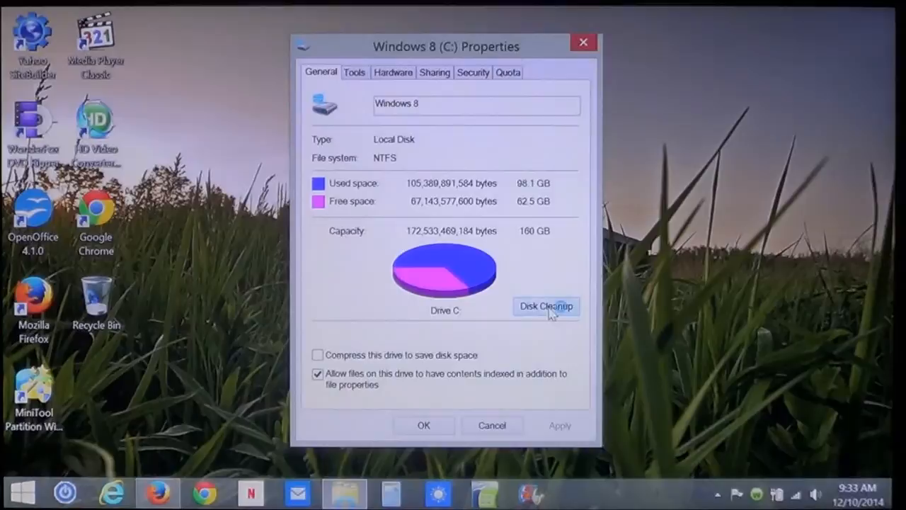
- Rerun Disk Cleanup on C:, now finding 3.00 MB to free, and view the Thumbnails description
click(547, 306)
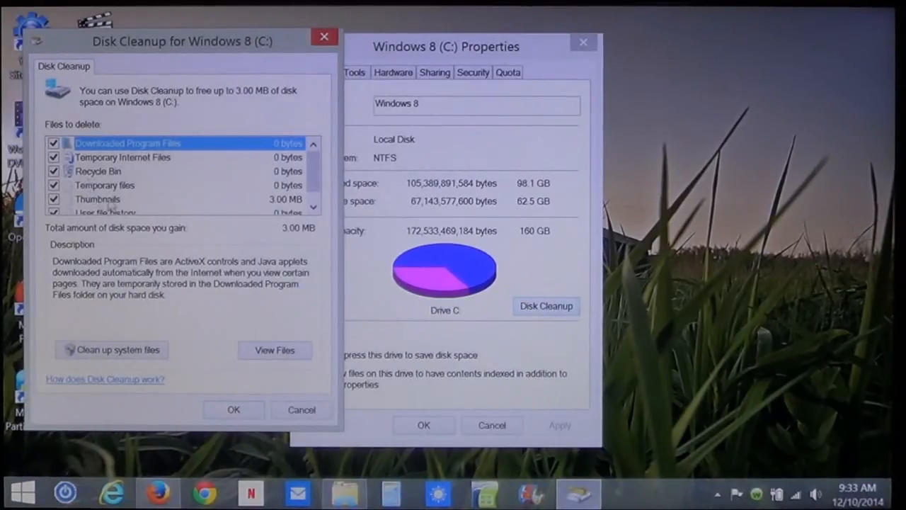
click(99, 198)
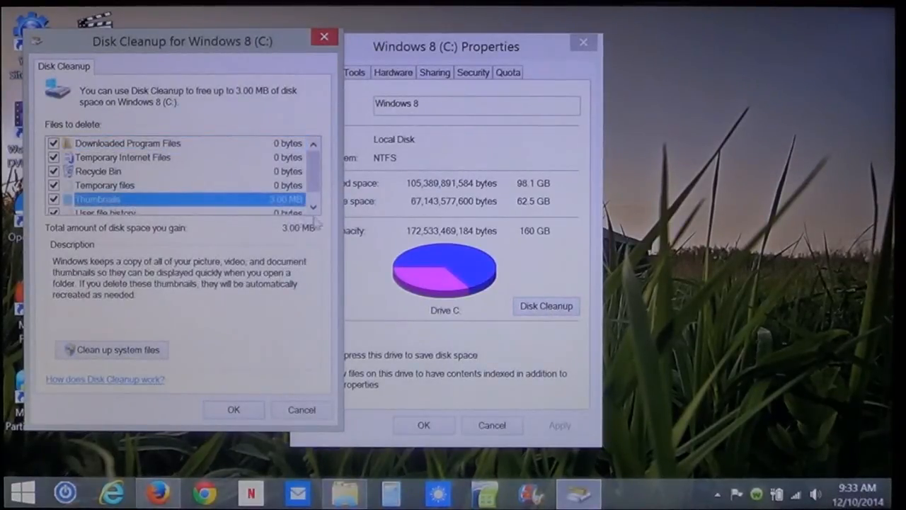